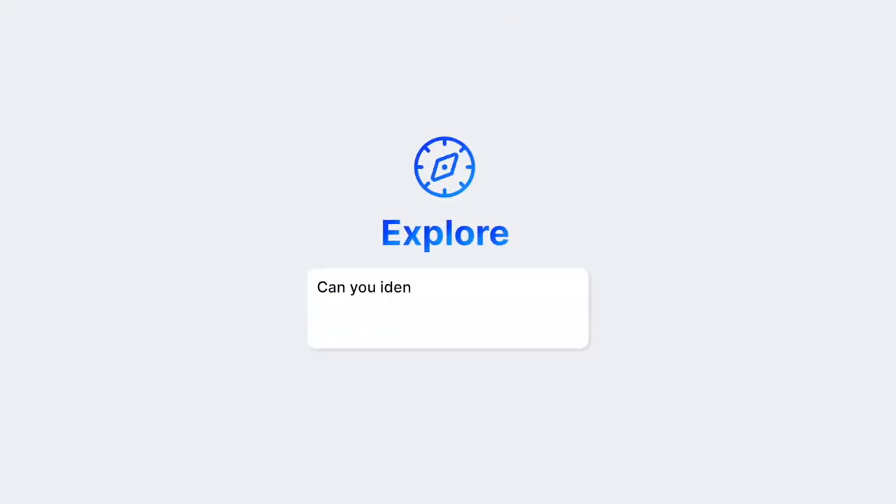
Step: Ask the Explore copilot "Can you identify any patterns in the demographics of our audience"
text(tify any patterns in the demographics of our)
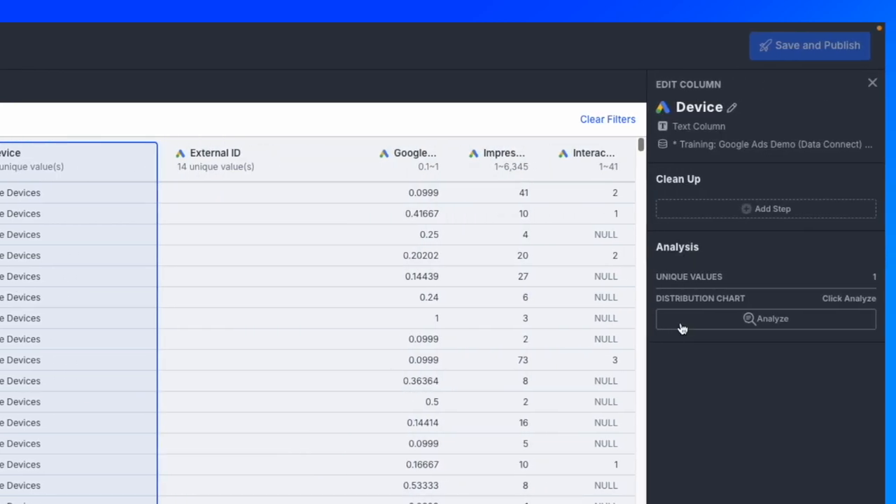
Step: Run Analyze on the Device column's Distribution Chart in Data Explorer
click(764, 320)
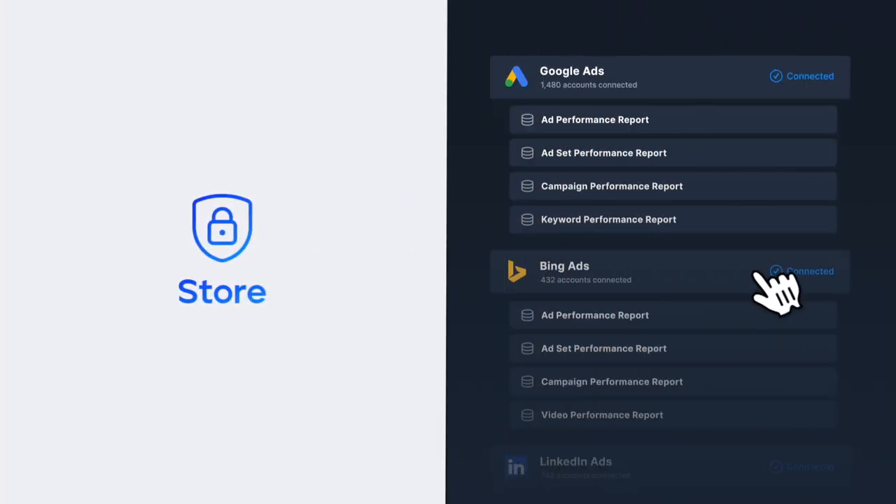
Step: Scroll the Store list of connected Google Ads, Bing Ads and Google Analytics accounts
scroll(down, 3)
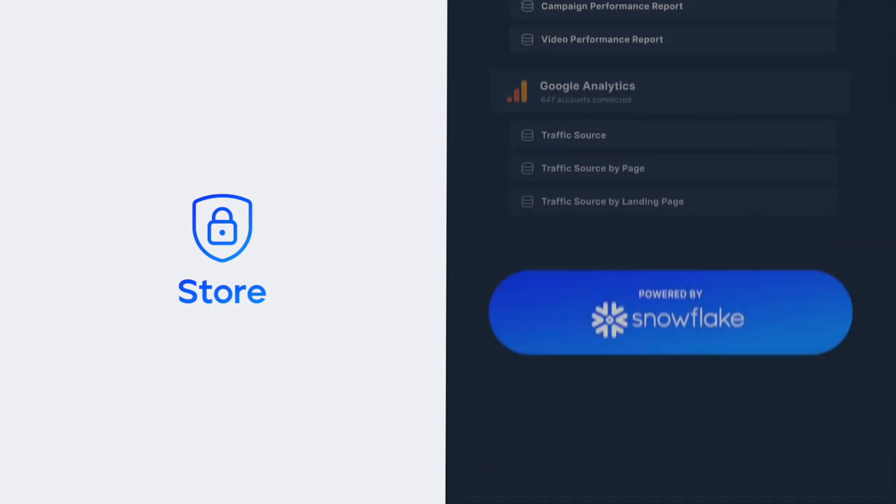